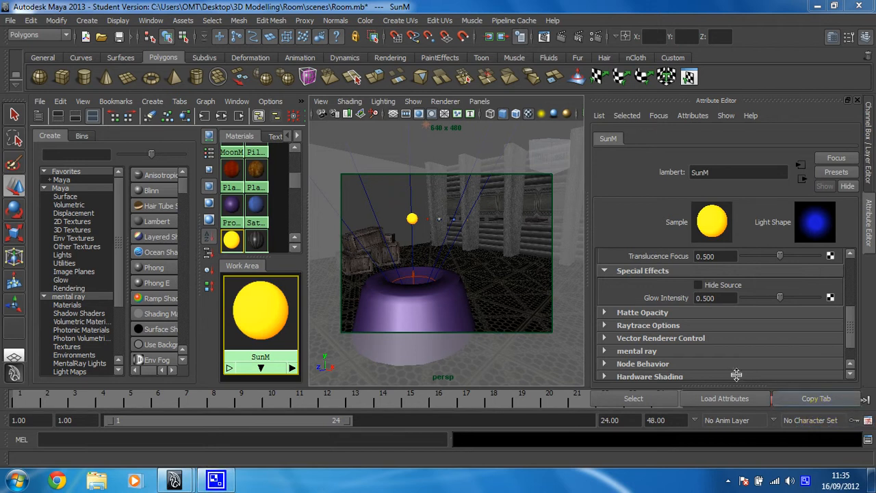
pyautogui.moveTo(404, 233)
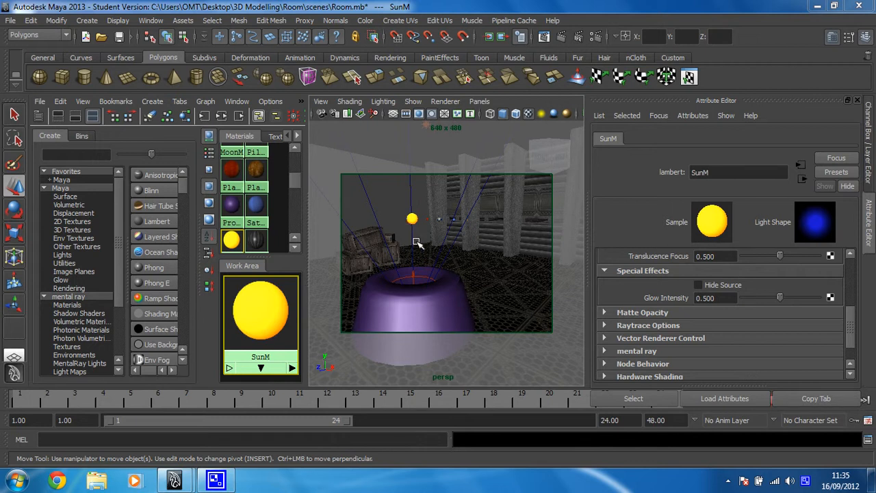
pyautogui.moveTo(452, 247)
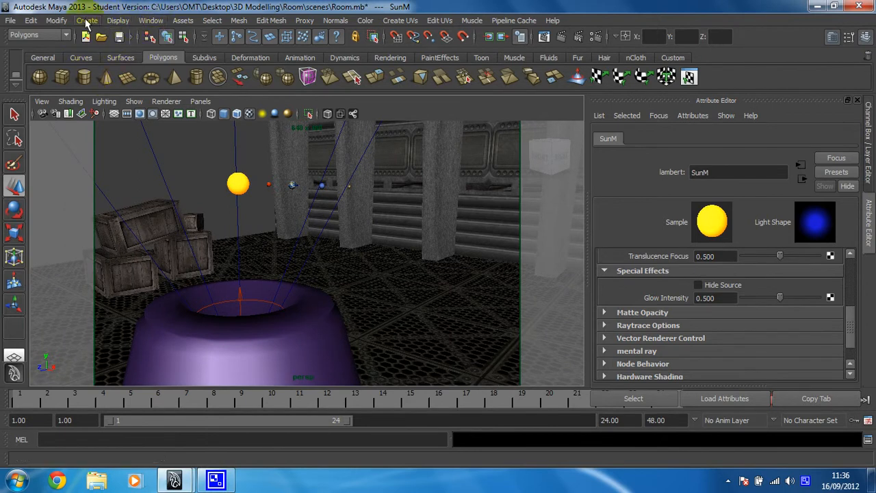
# - Add a point light (pointLight2) to the scene from the Create menu
pyautogui.click(88, 20)
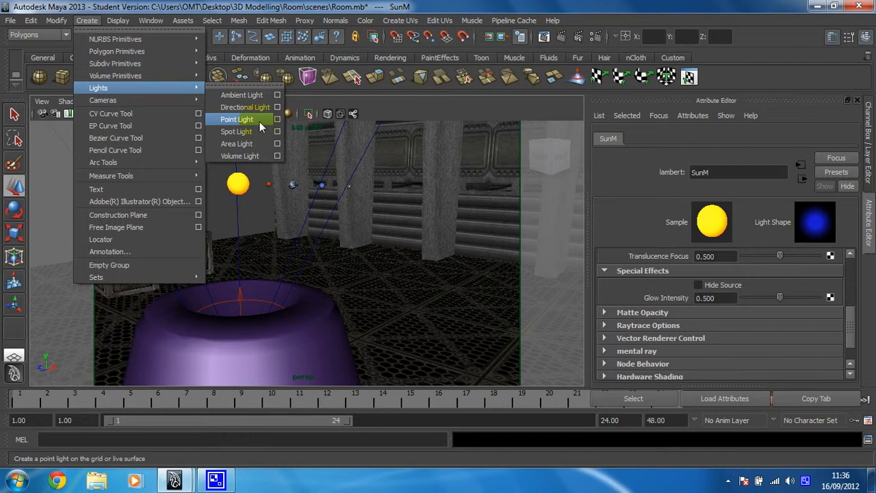
pyautogui.click(237, 120)
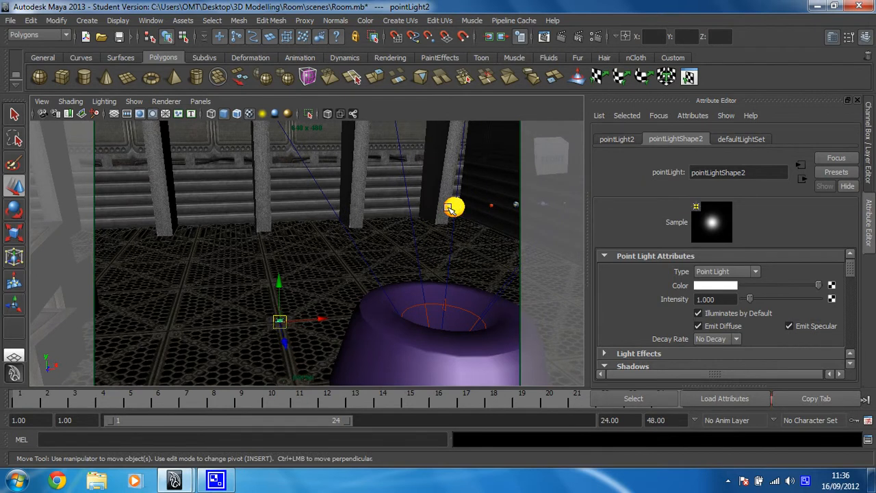
pyautogui.moveTo(235, 345)
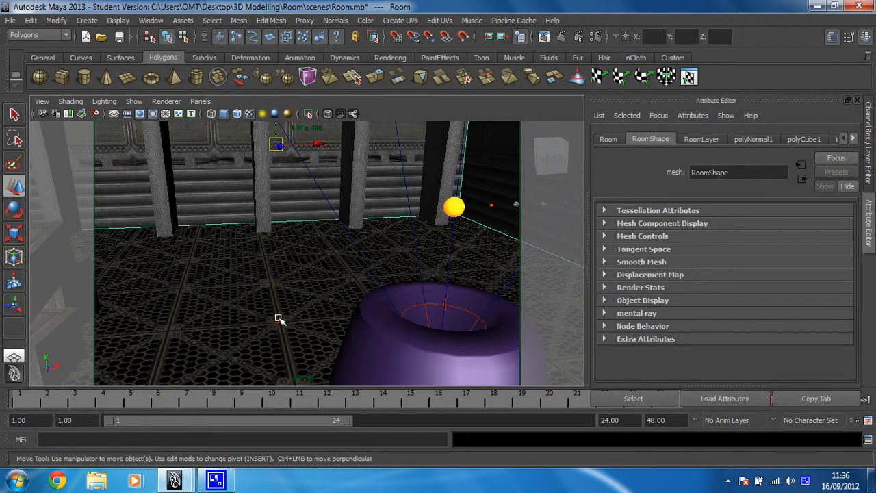
pyautogui.moveTo(280, 322)
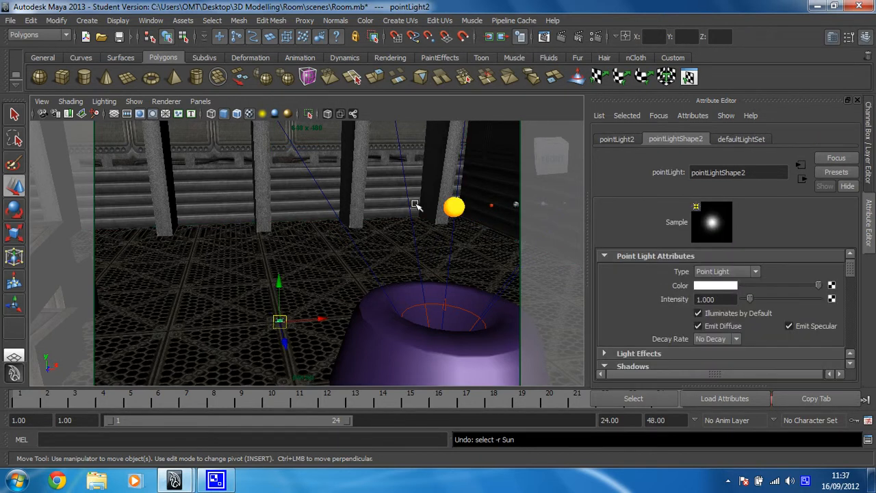
pyautogui.moveTo(828, 217)
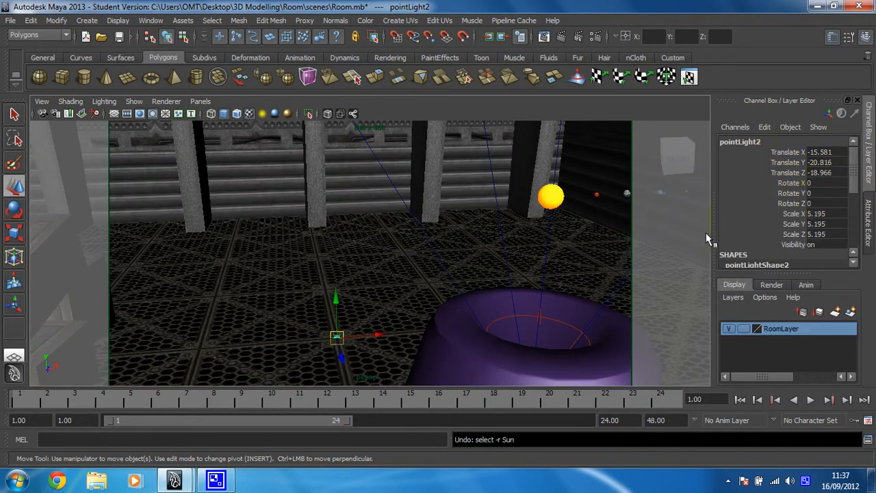
pyautogui.moveTo(328, 309)
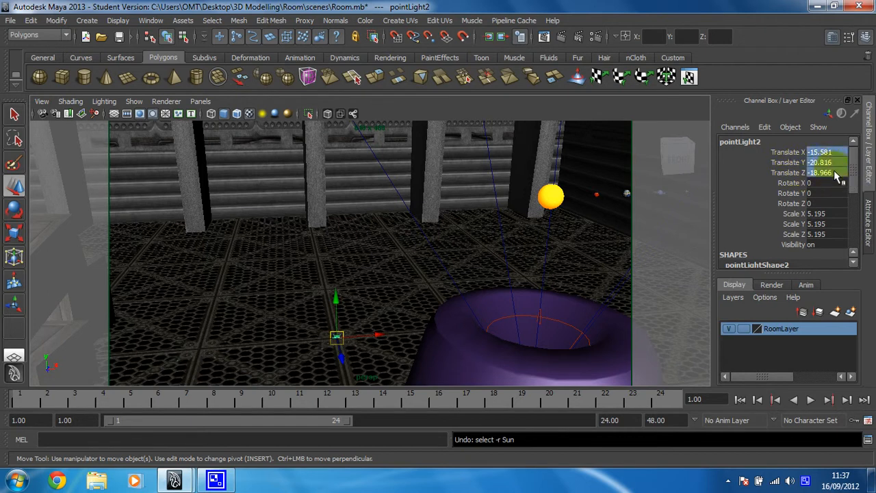
# - Select pointLight2's Translate X, Y and Z channels together in the Channel Box
pyautogui.click(822, 172)
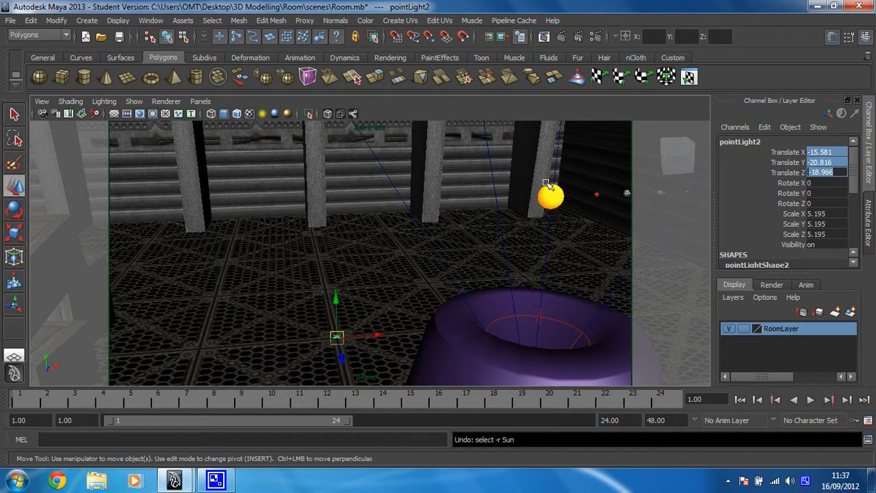
pyautogui.moveTo(519, 243)
pyautogui.write('0')
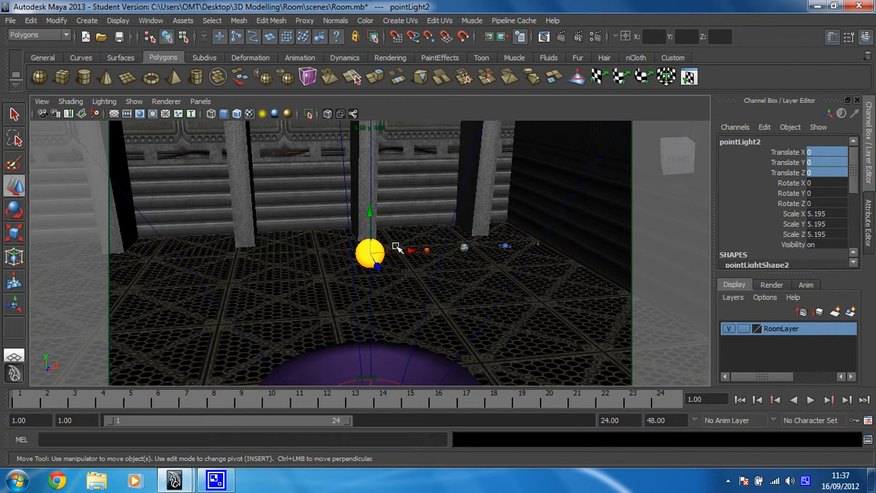
pyautogui.moveTo(592, 238)
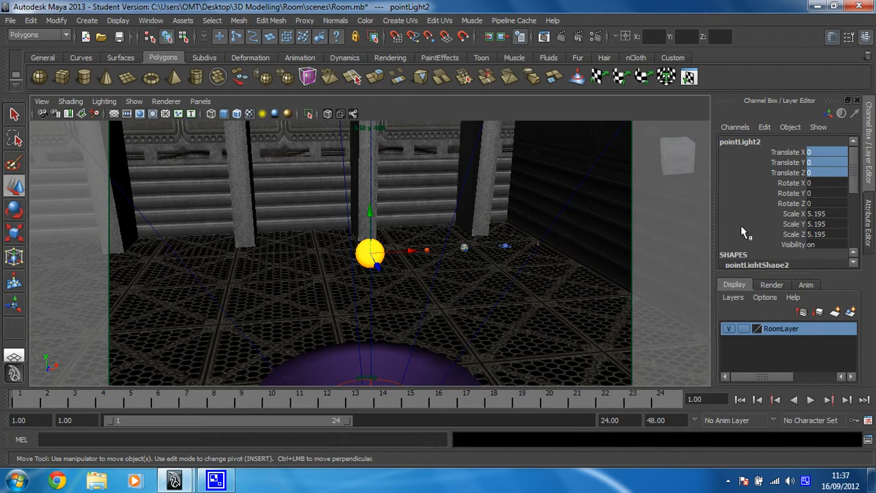
pyautogui.moveTo(742, 198)
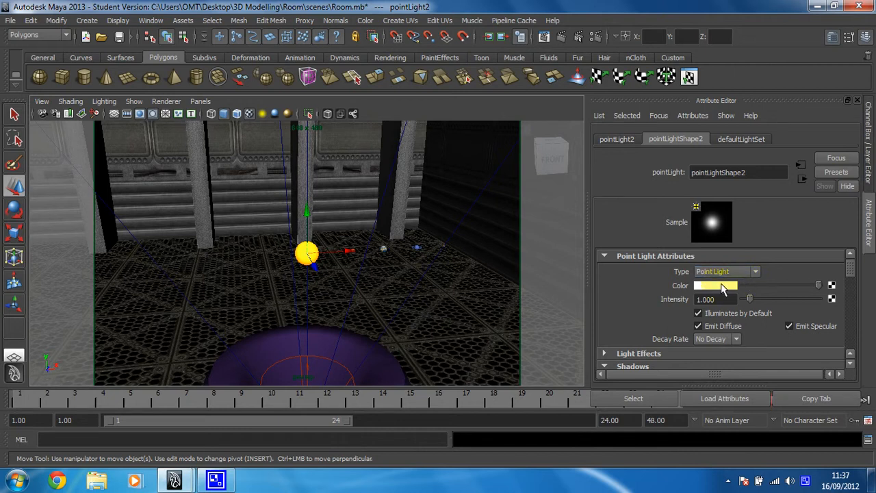
# - Give pointLight2 a yellow colour and a Quadratic decay rate
pyautogui.click(714, 287)
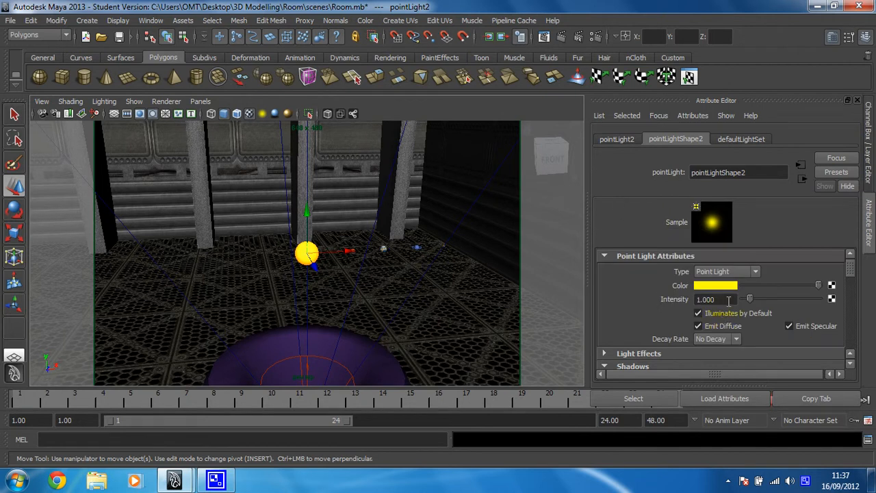
pyautogui.click(736, 339)
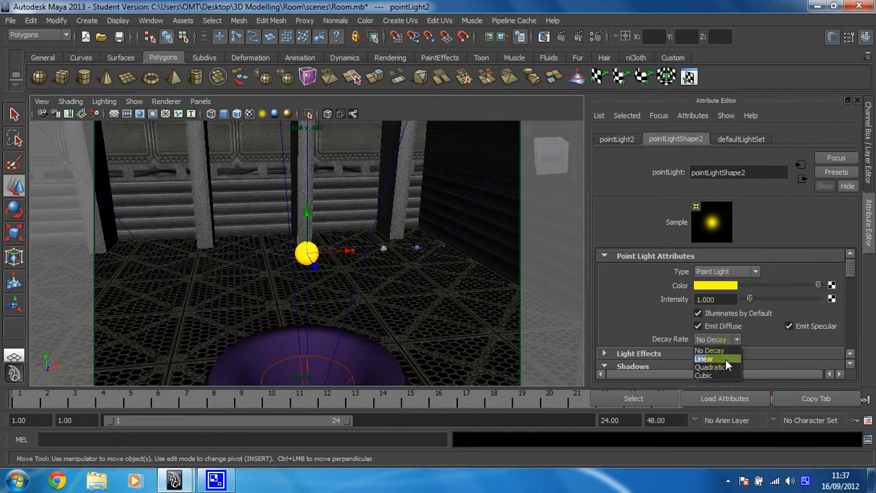
pyautogui.click(712, 367)
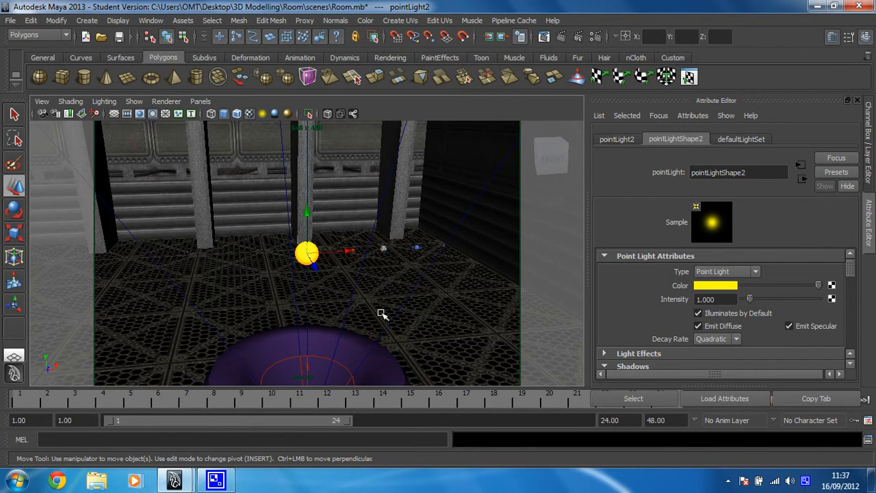
# - Tumble and dolly the camera so the sun and planets are framed side by side
pyautogui.moveTo(384, 315); pyautogui.dragTo(315, 298)
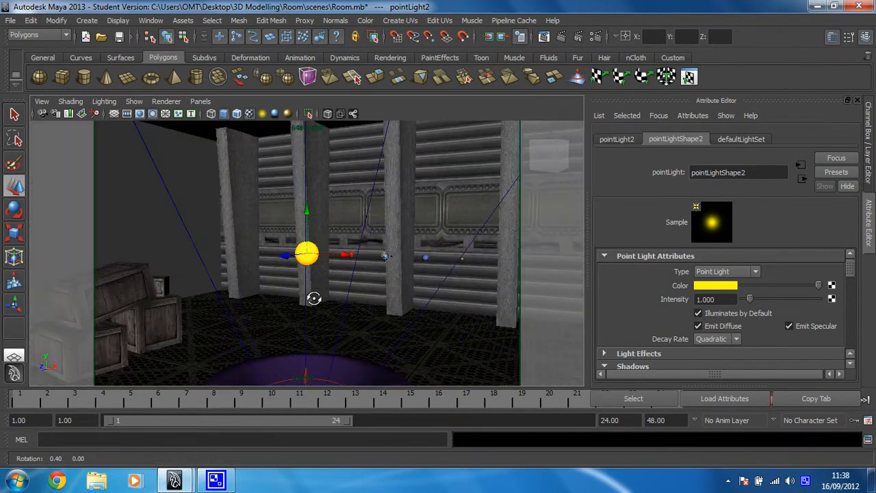
pyautogui.moveTo(308, 301); pyautogui.dragTo(301, 288)
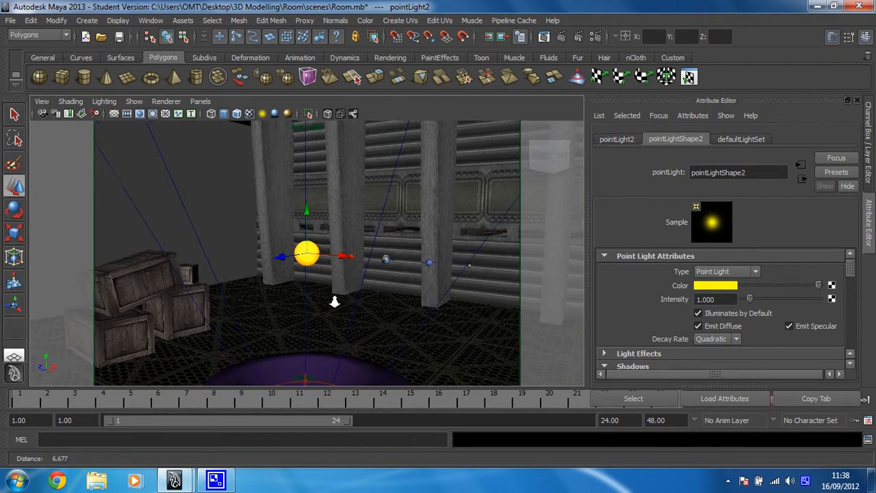
pyautogui.moveTo(336, 301); pyautogui.dragTo(332, 305)
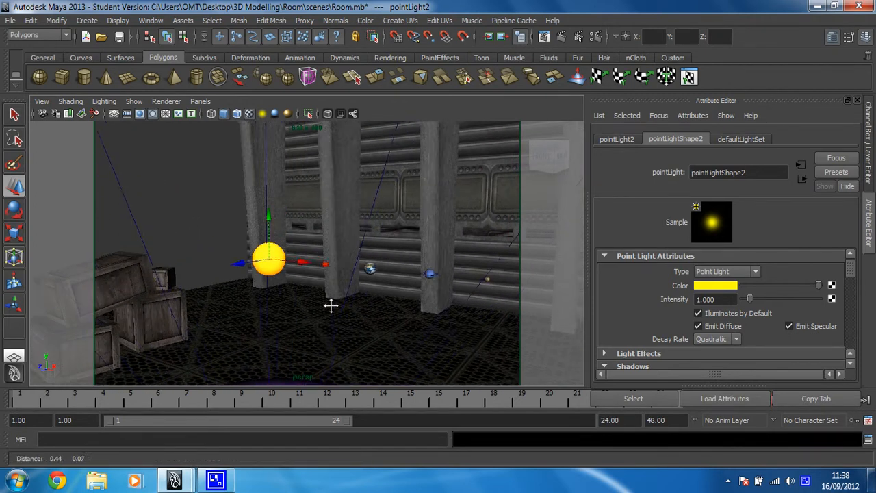
pyautogui.moveTo(331, 304); pyautogui.dragTo(350, 304)
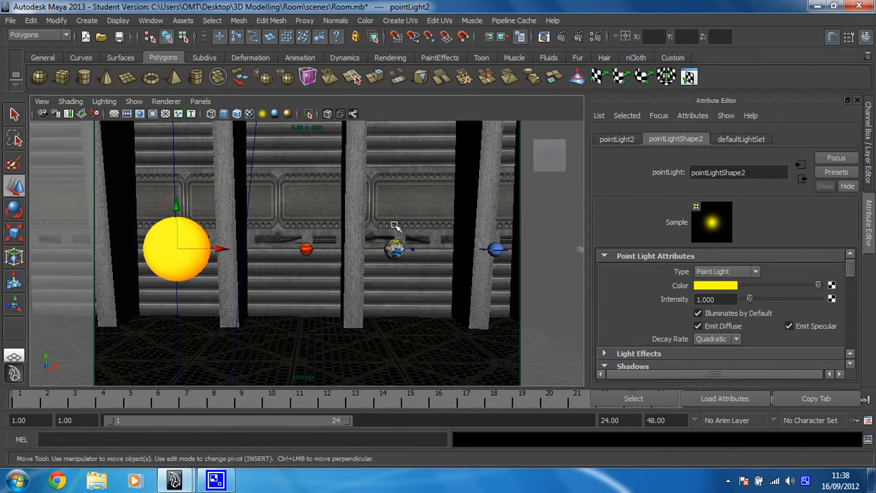
pyautogui.moveTo(504, 173)
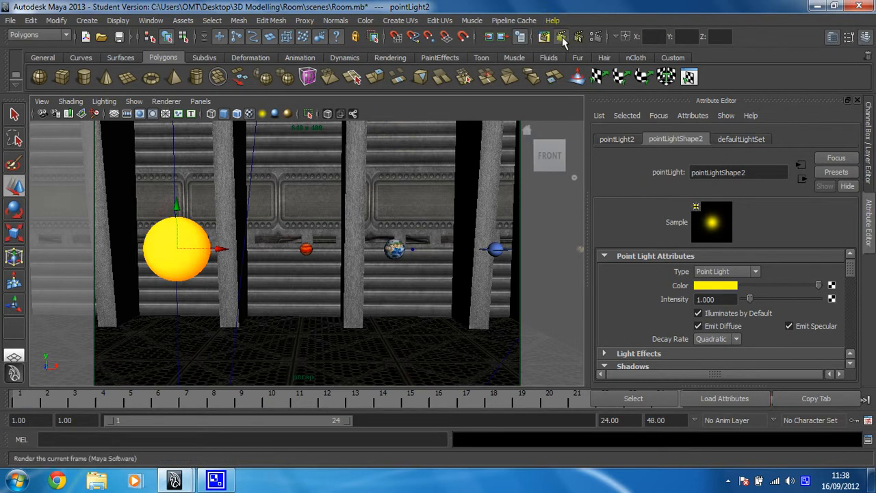
# - Render the current frame to show the glowing yellow sun beside the dimly lit planets
pyautogui.click(561, 35)
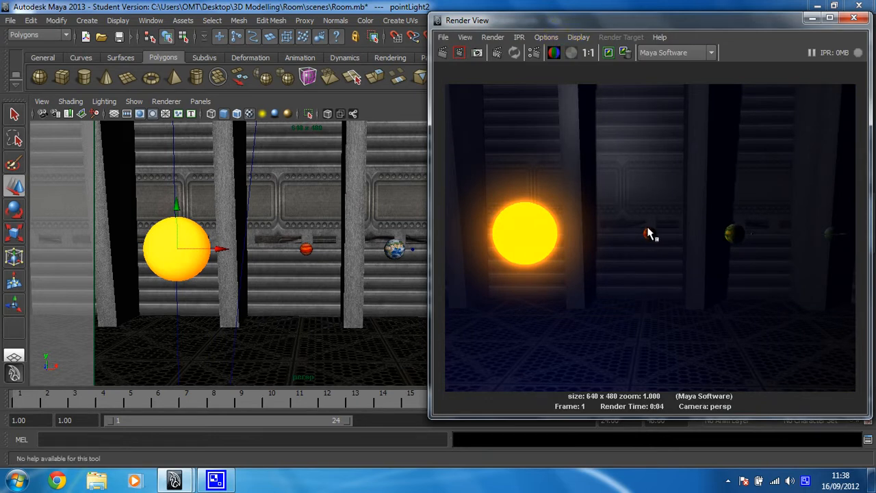
pyautogui.moveTo(733, 231)
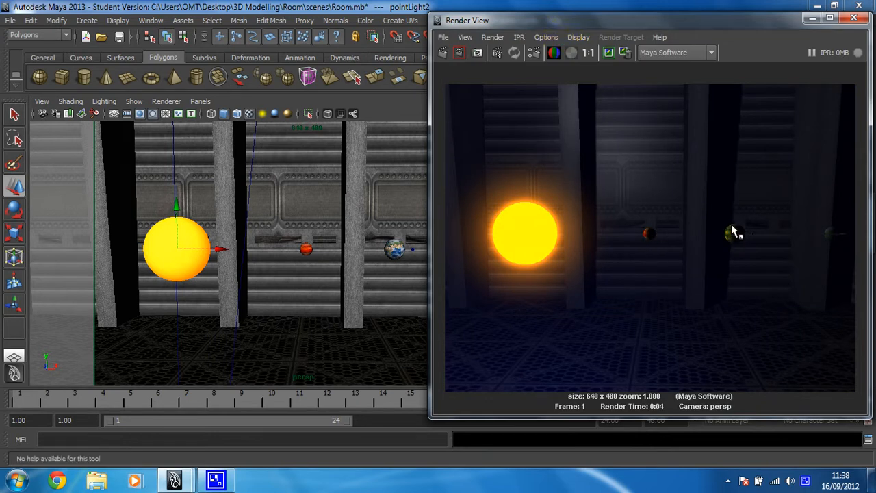
pyautogui.moveTo(825, 236)
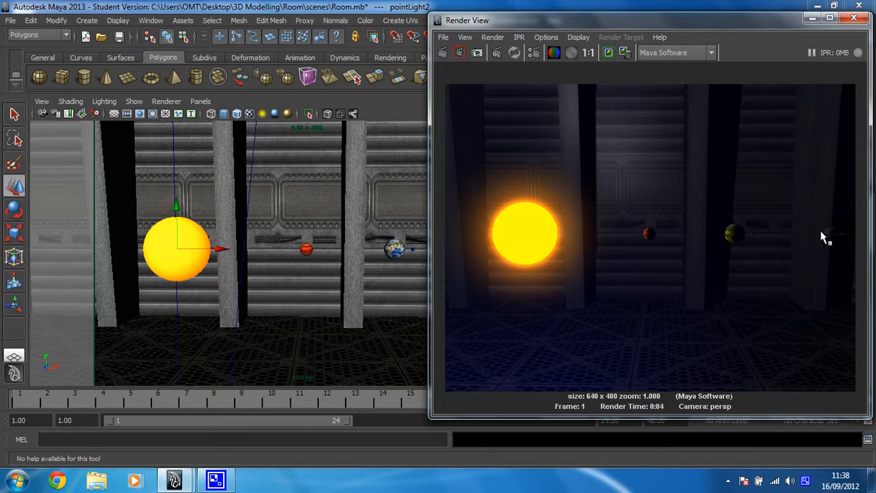
pyautogui.moveTo(818, 230)
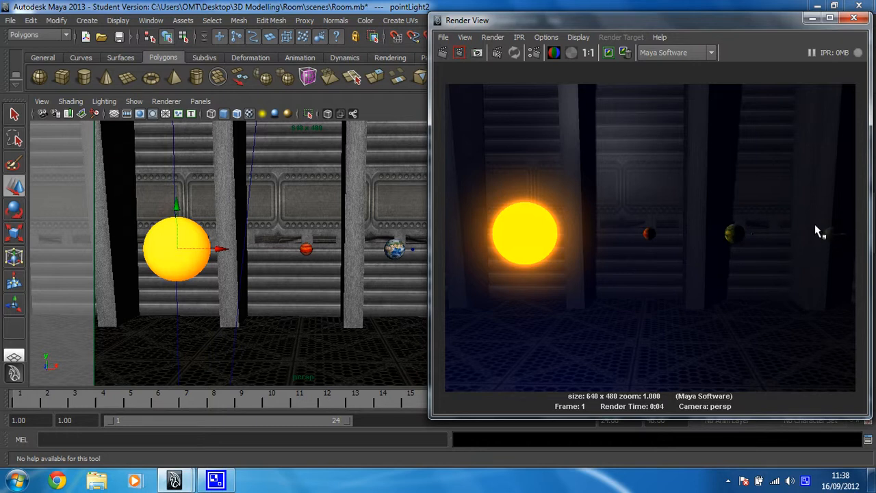
pyautogui.moveTo(846, 116)
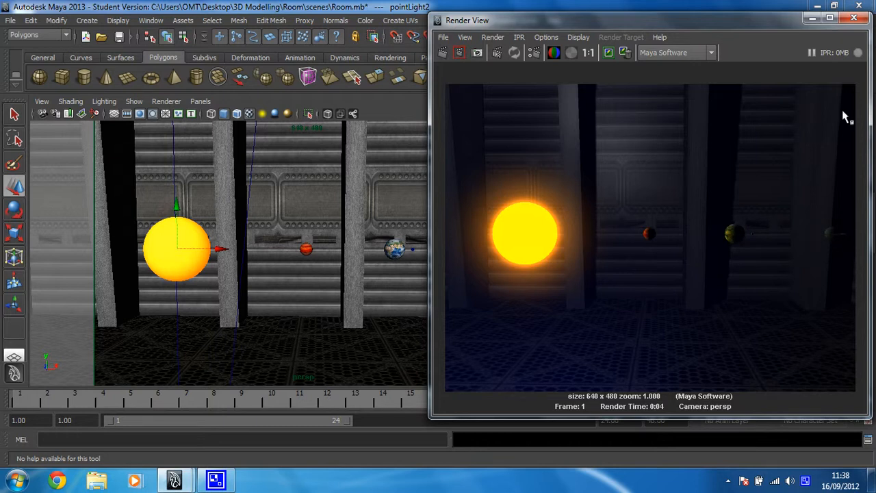
pyautogui.moveTo(855, 19)
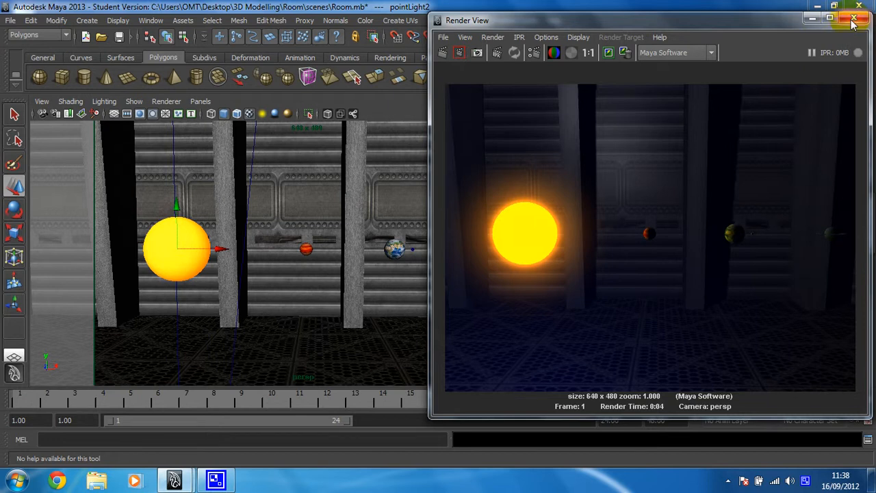
pyautogui.moveTo(854, 21)
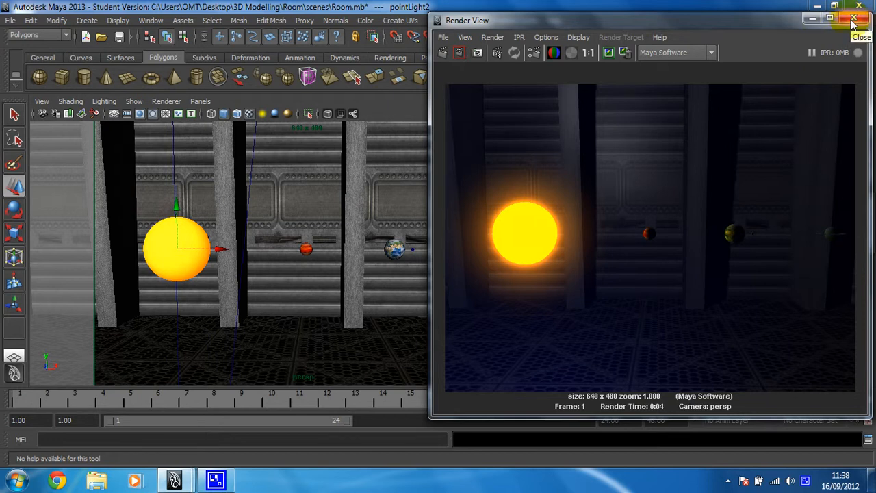